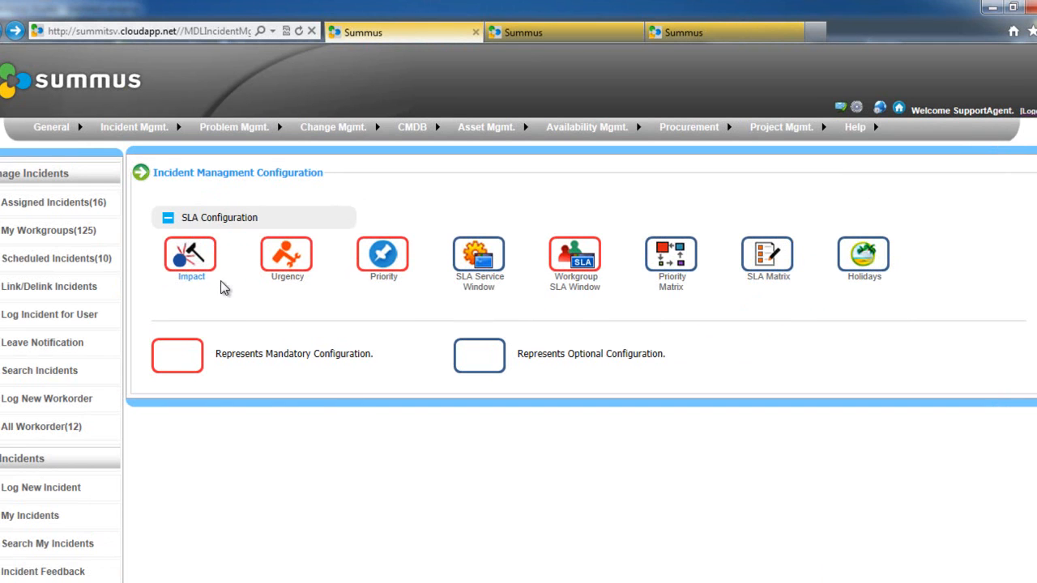
mouse_move(174, 277)
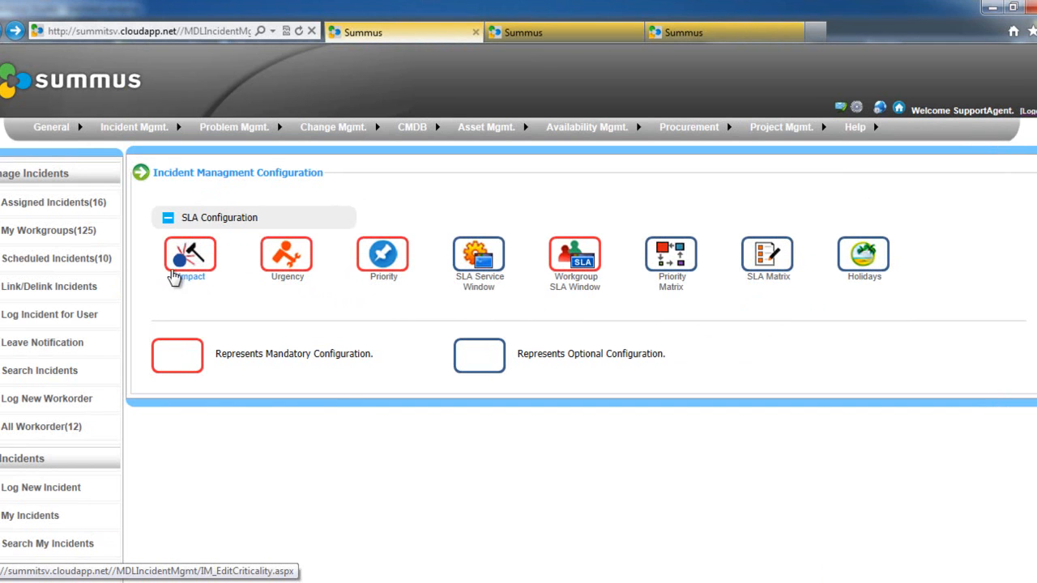
mouse_move(461, 219)
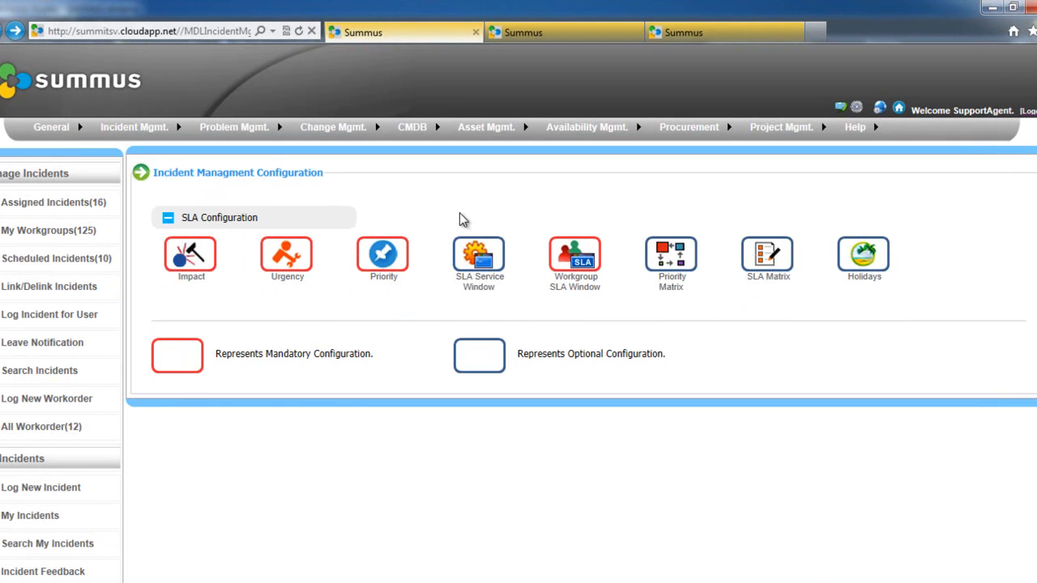
mouse_move(571, 300)
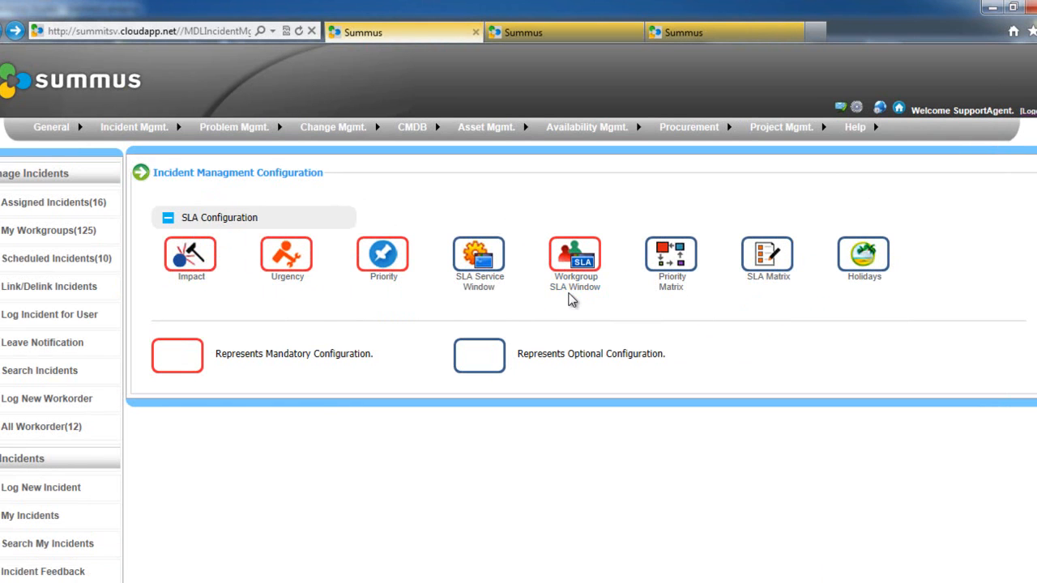
mouse_move(575, 259)
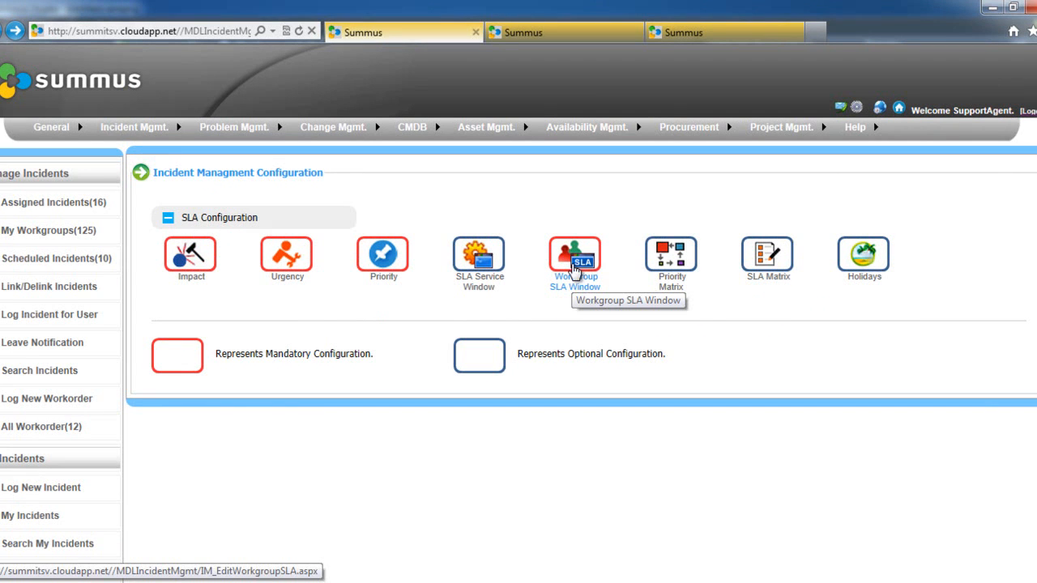
Assign the 24/7 Support SLA window to the ITServicedesk workgroup and return to the overview.
click(574, 254)
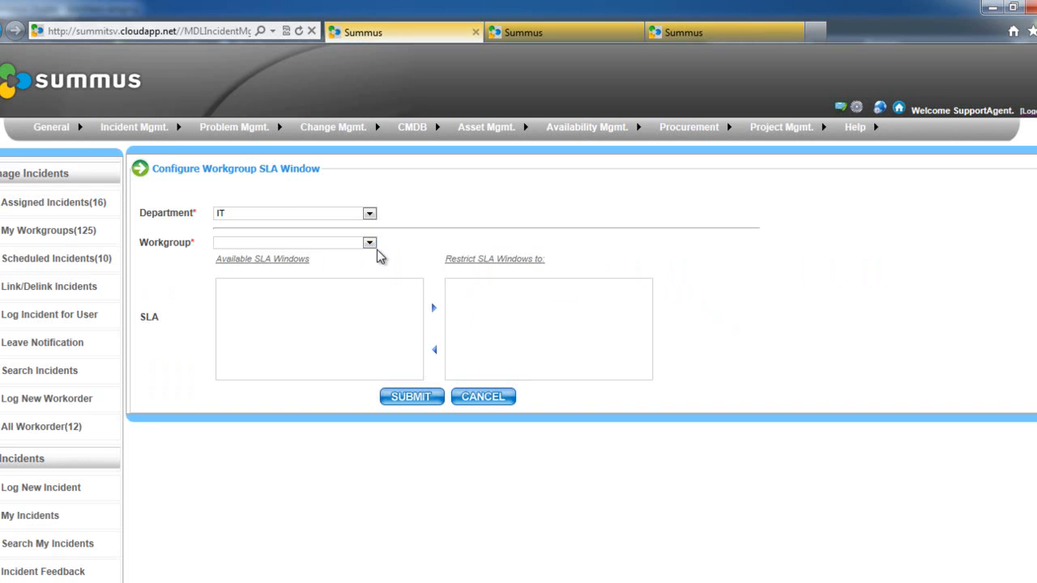
click(370, 242)
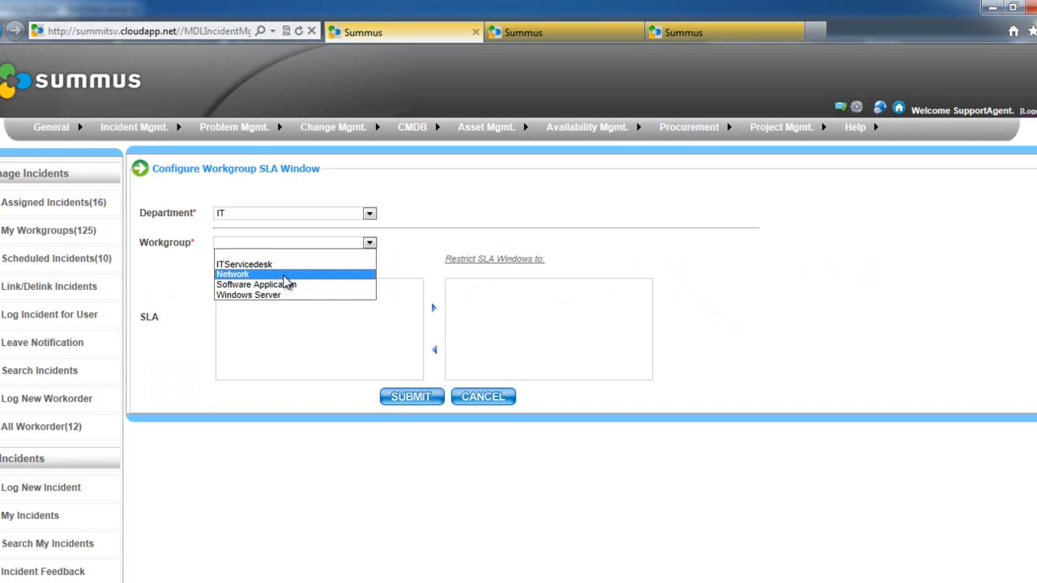
click(243, 264)
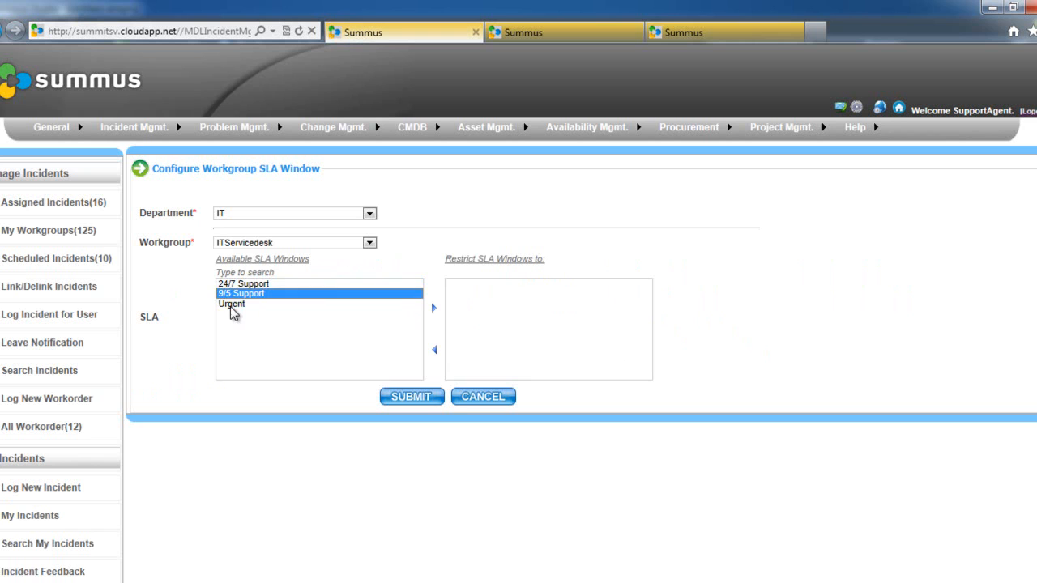
click(243, 283)
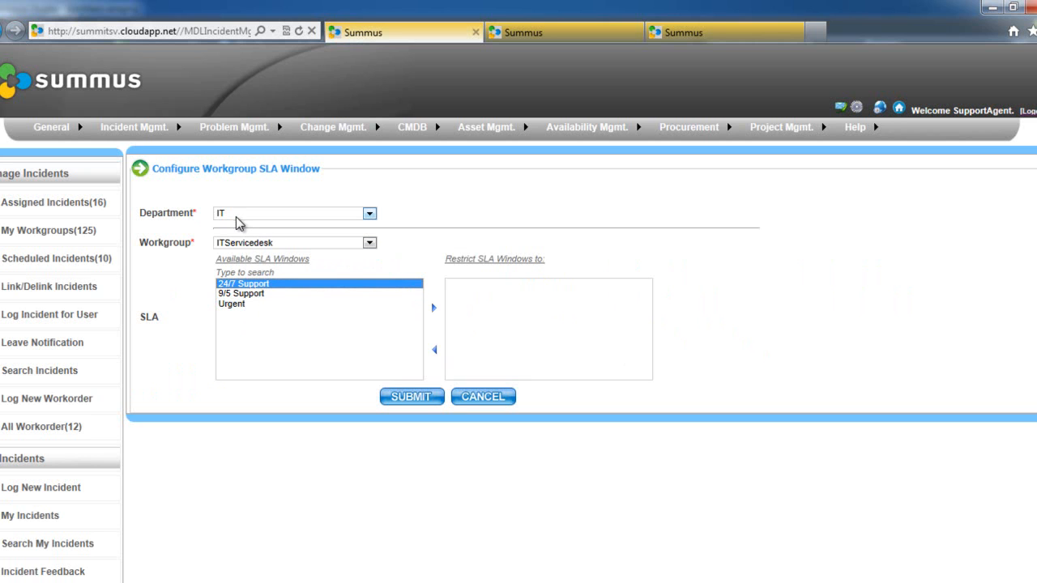
click(241, 294)
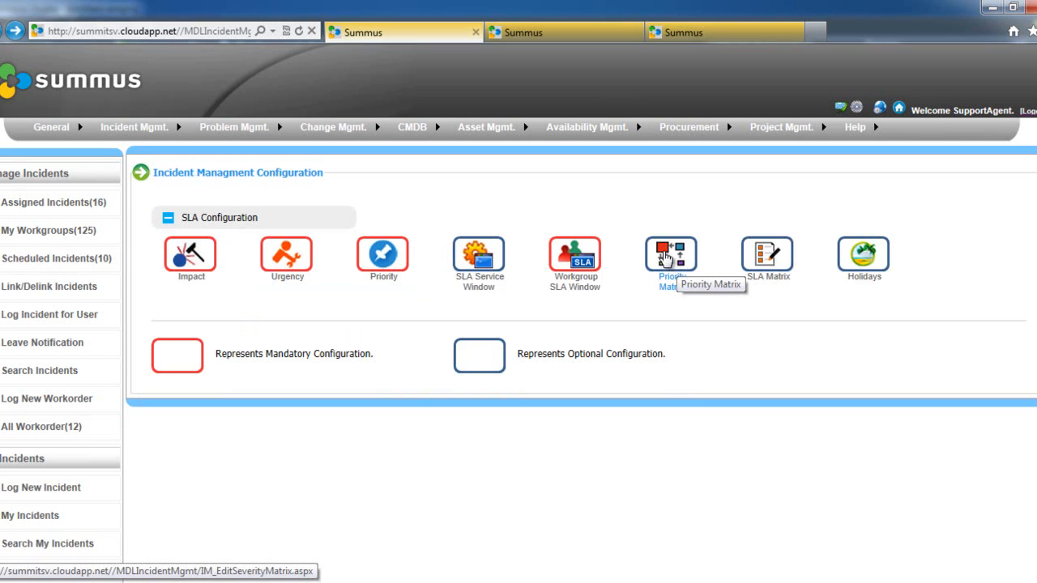
Bring up the Configure Priority Matrix form for the IT department.
click(671, 254)
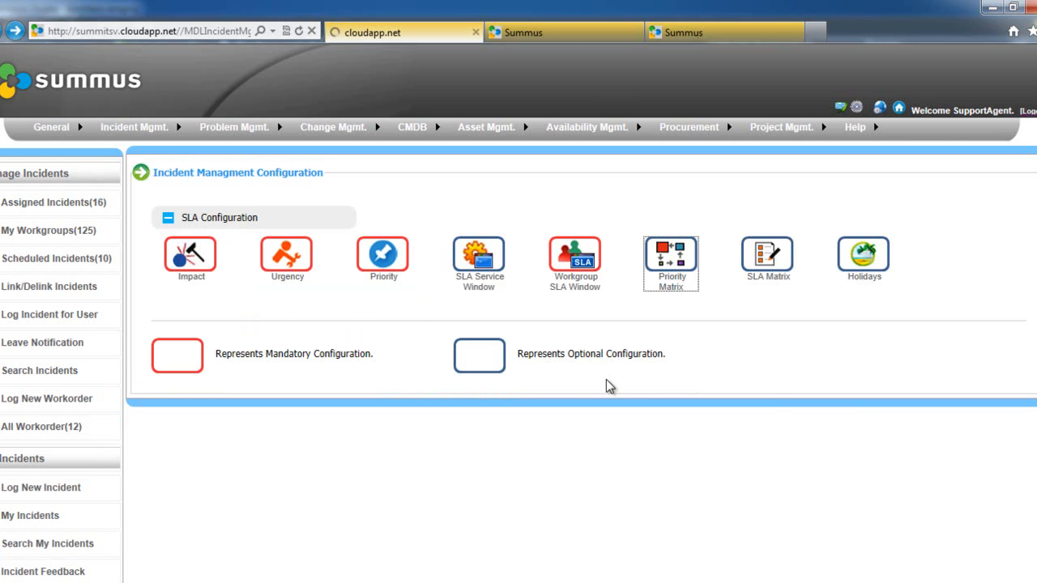
click(671, 258)
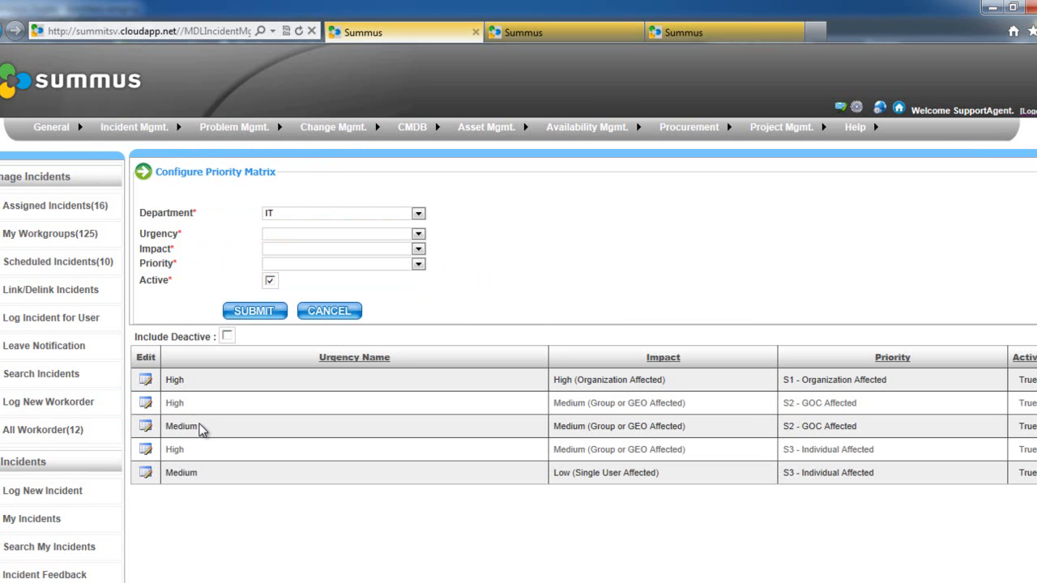
mouse_move(435, 472)
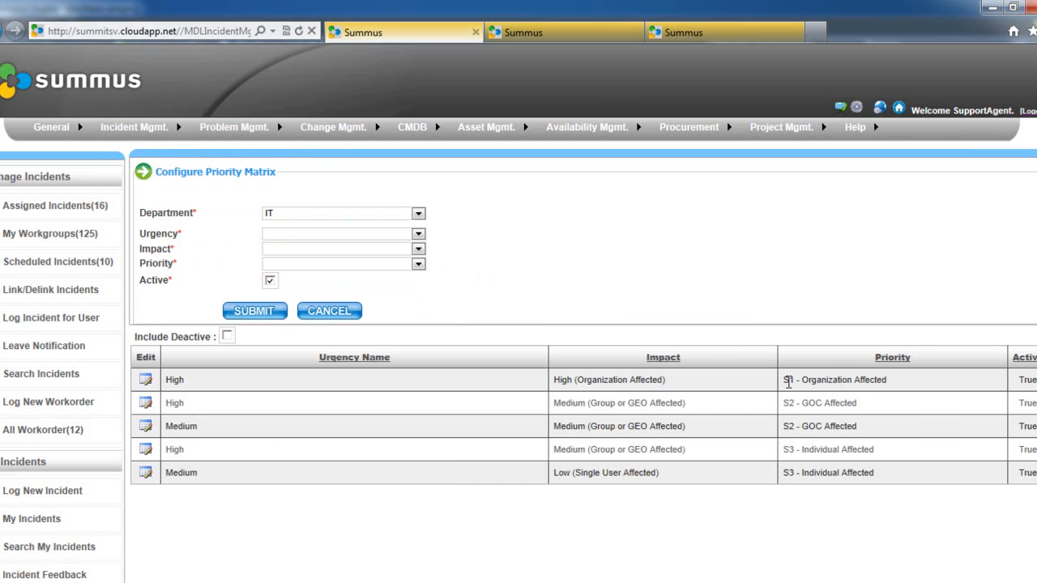
mouse_move(162, 397)
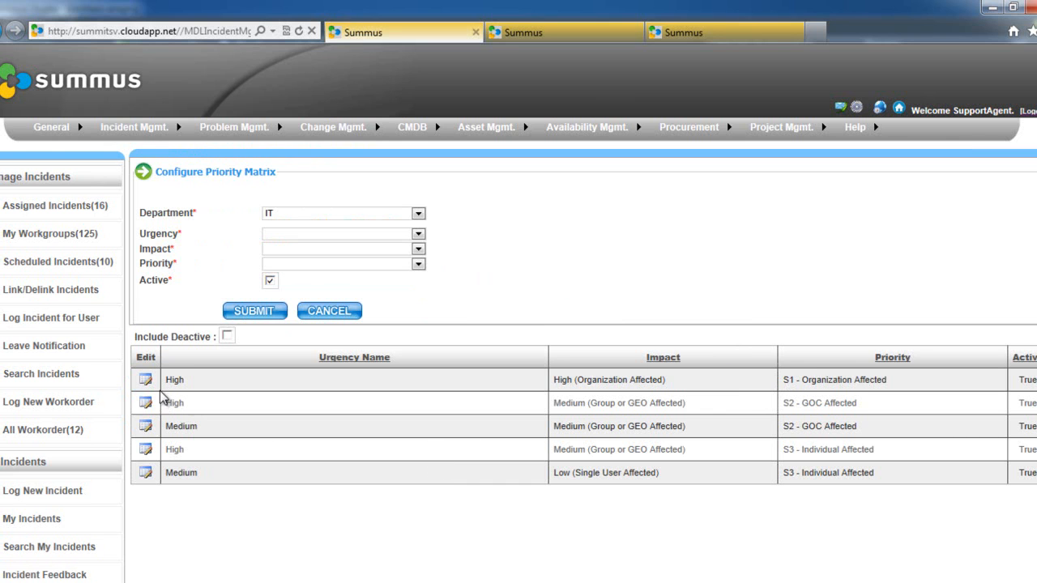
mouse_move(222, 395)
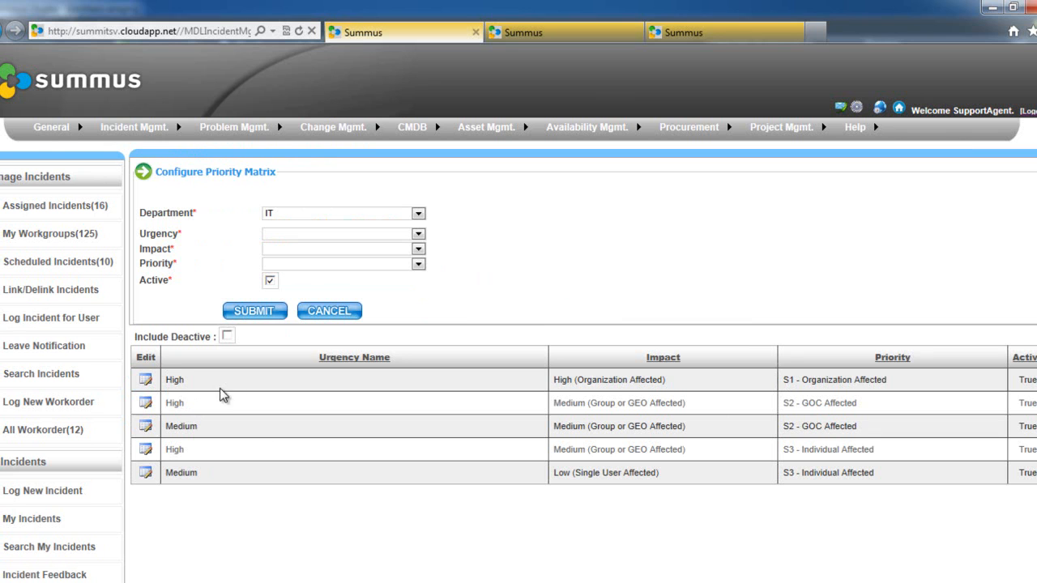
mouse_move(193, 396)
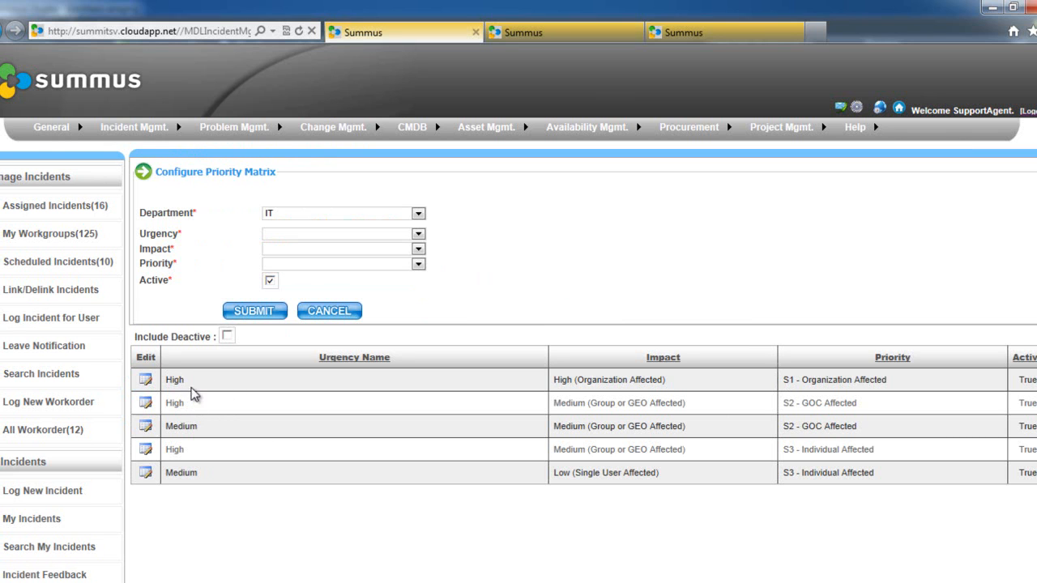
mouse_move(553, 385)
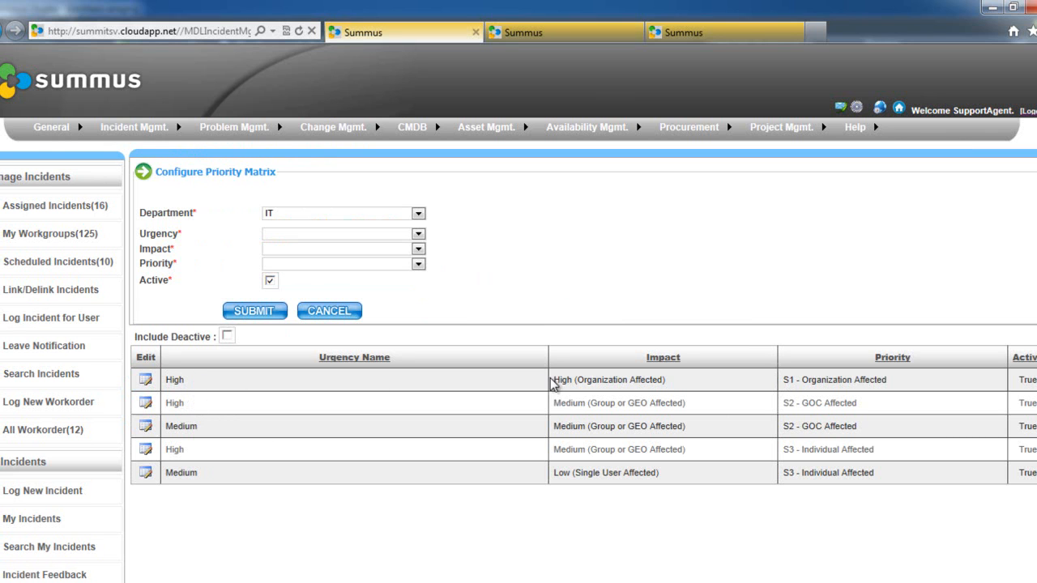
mouse_move(778, 379)
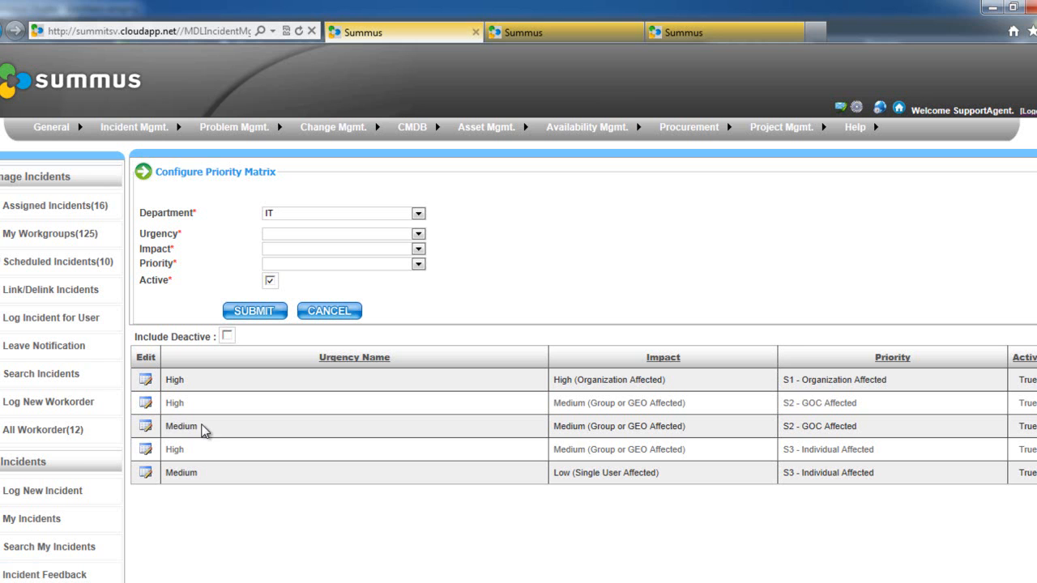
mouse_move(689, 421)
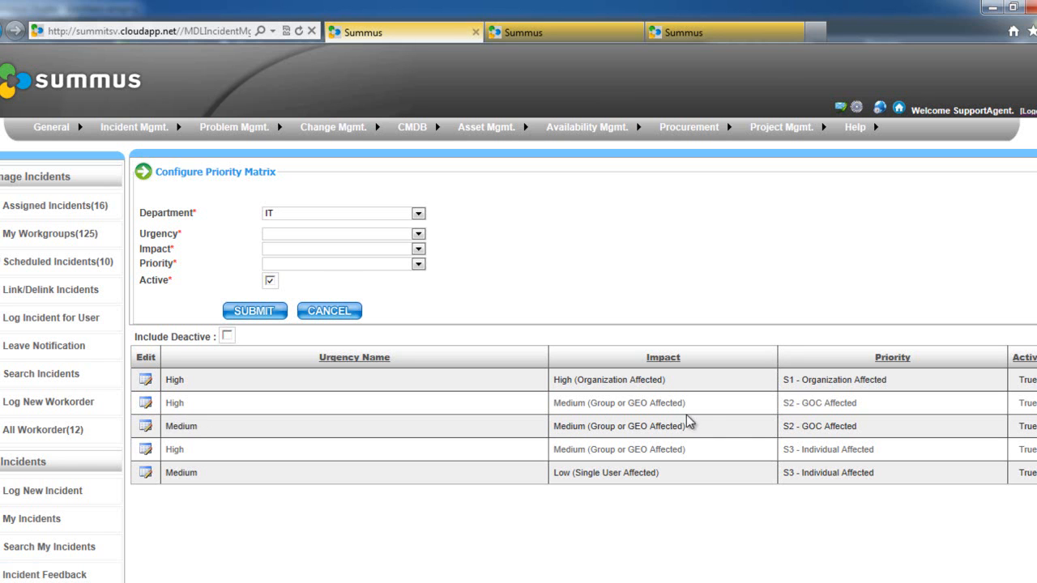
mouse_move(798, 444)
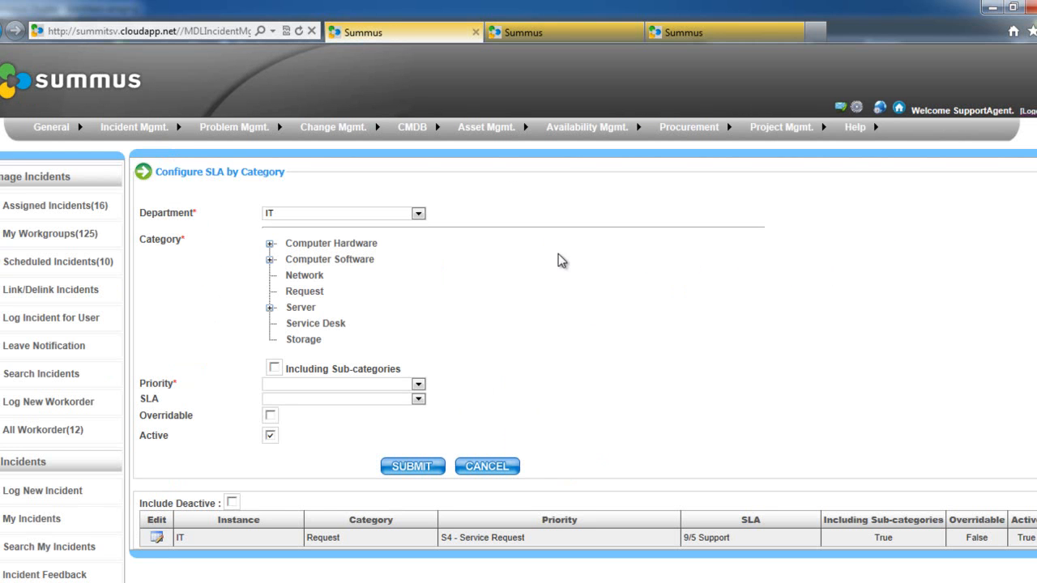
Choose the Network category and browse the priority list toward S3 - Individual Affected.
click(418, 213)
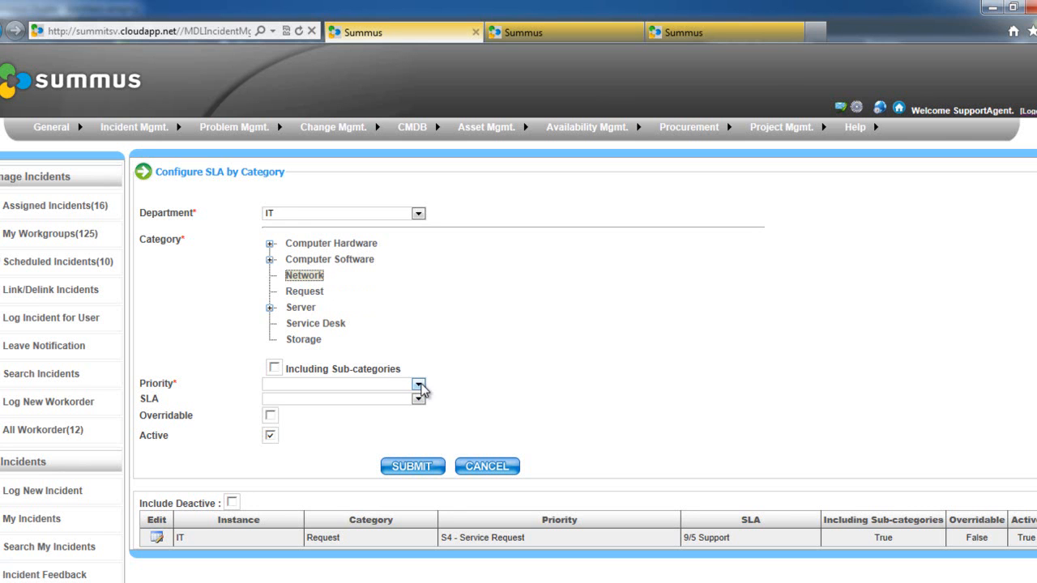
click(418, 384)
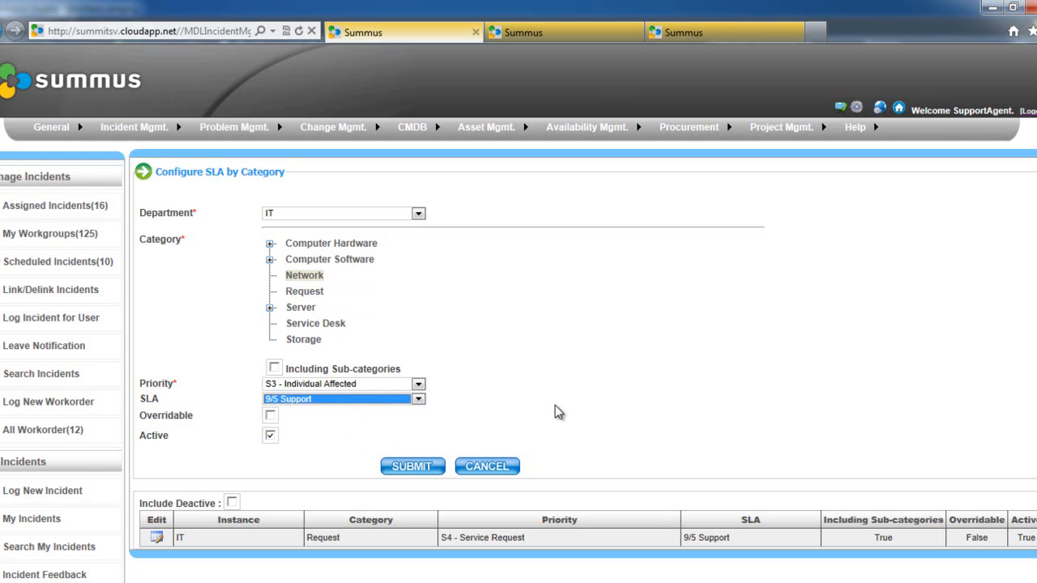
scroll(down, 3)
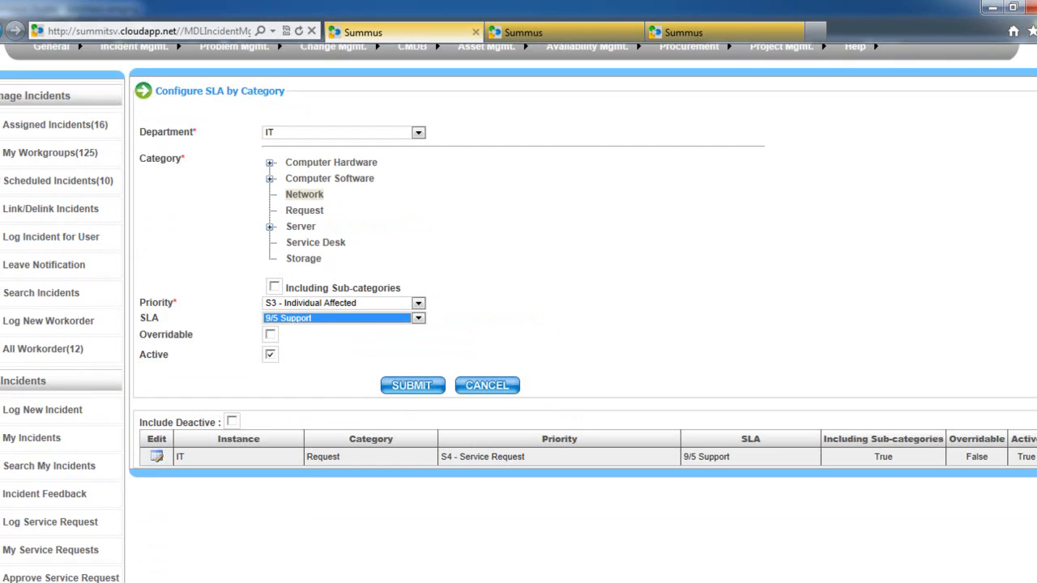